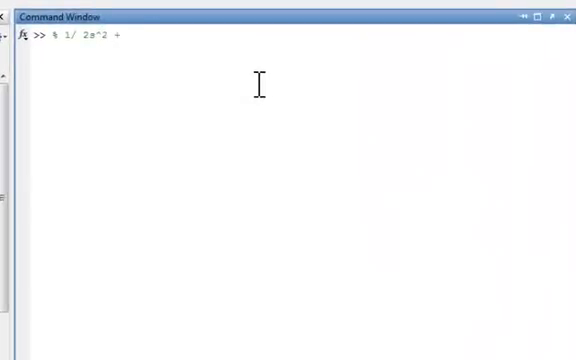
Enter comment lines '% 1/ 2s^2 + 6s +2' and '%NAME= tf(num,den)' in the Command Window
type("6s")
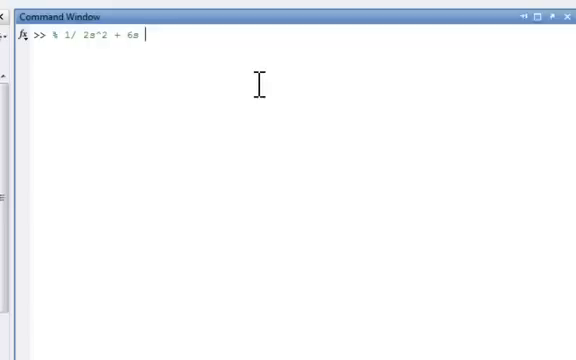
type("+2")
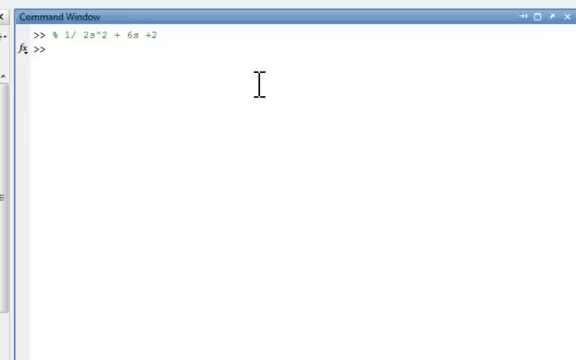
type("NAME")
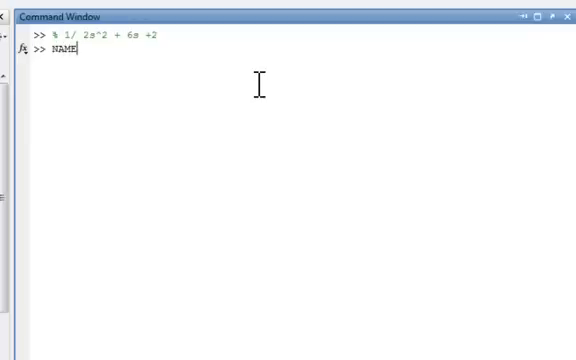
type("=")
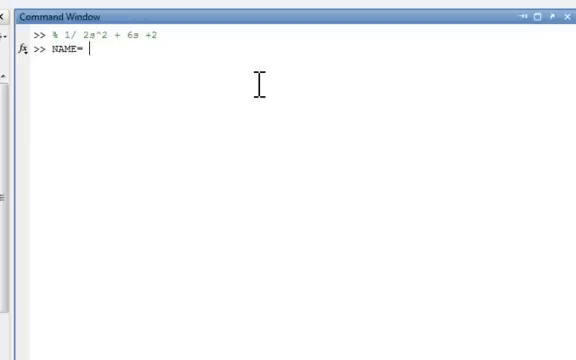
type("tf(")
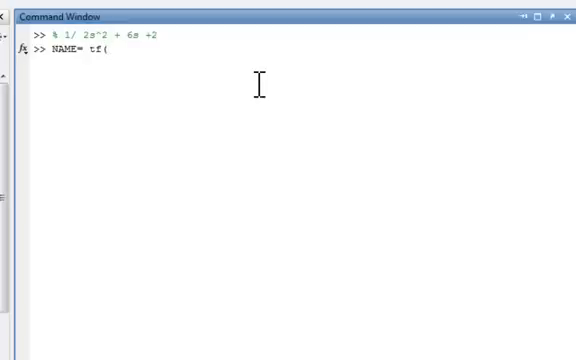
type("num")
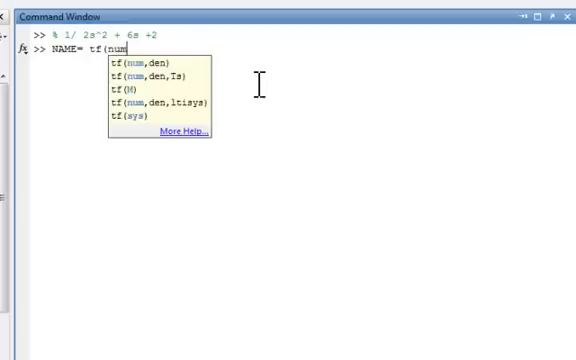
type(",den")
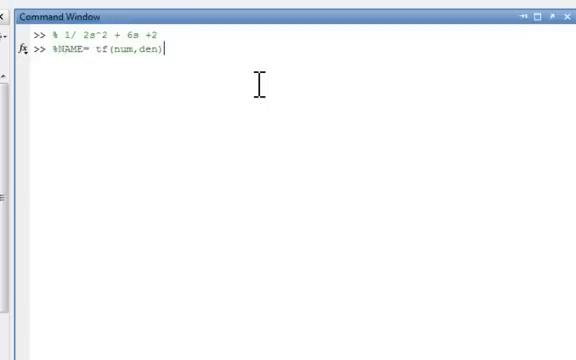
key("enter")
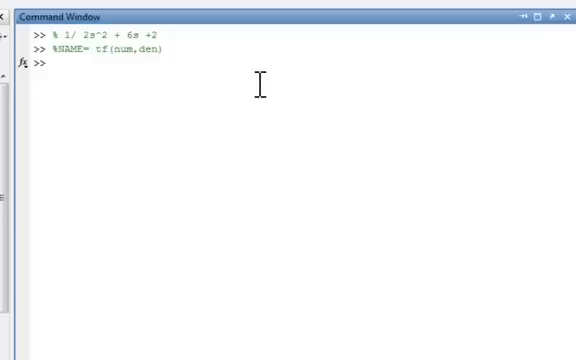
Assign num = 1 and coefficients a = 2;, b = 6;, c = 2; in the Command Window
type("nu")
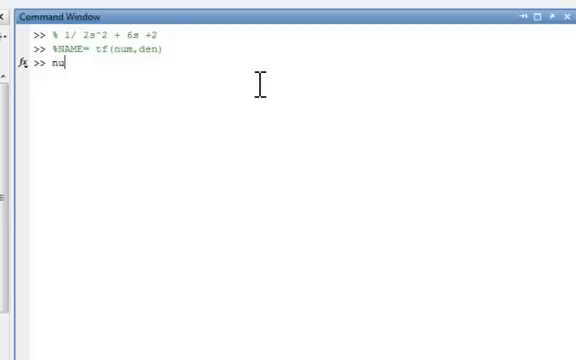
type("m = 1")
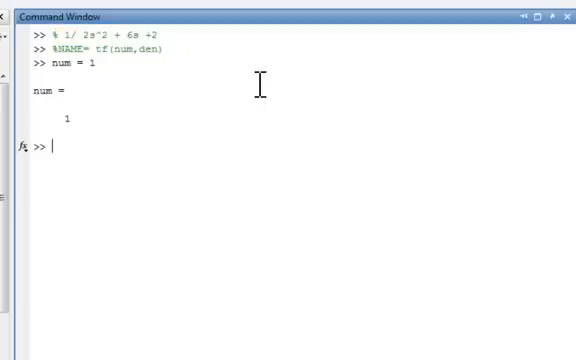
type("a =")
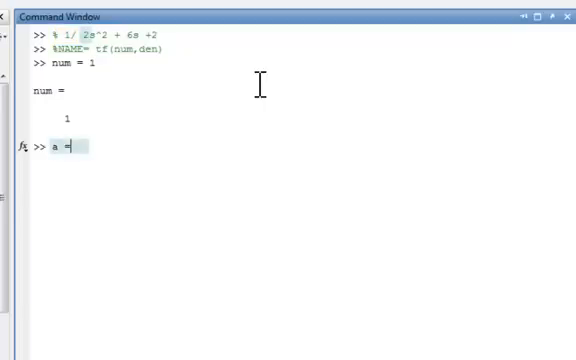
type("2;")
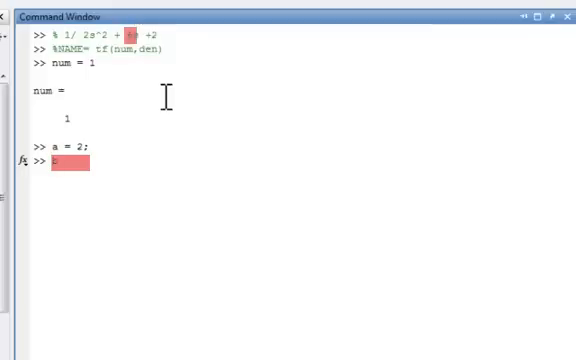
type("b = 6;")
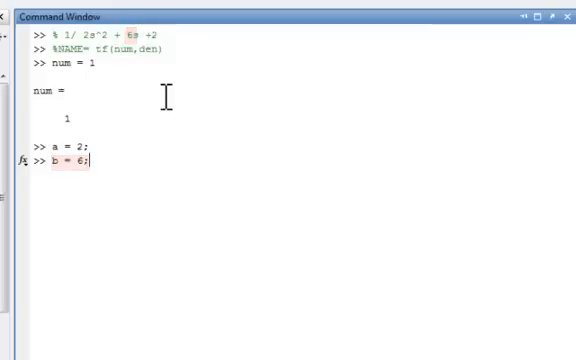
key("enter")
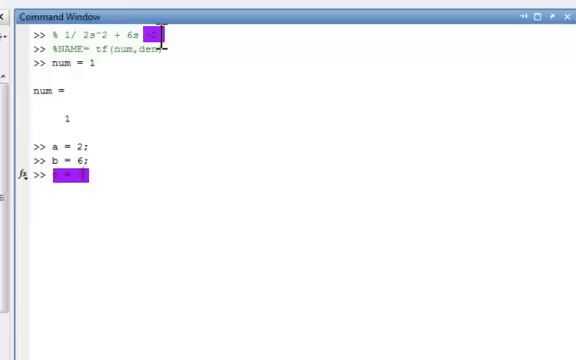
type("c = 2;")
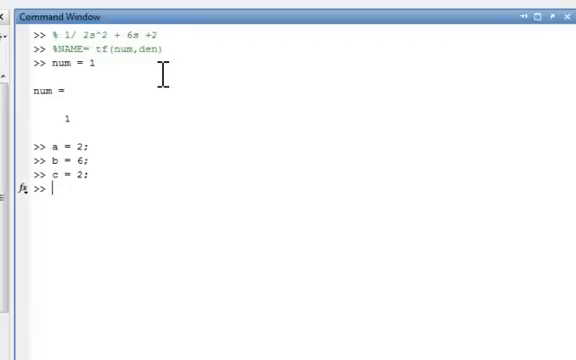
Define NAME = tf(num,[a b c]) so it displays as 1/(2s^2+6s+2)
type("N")
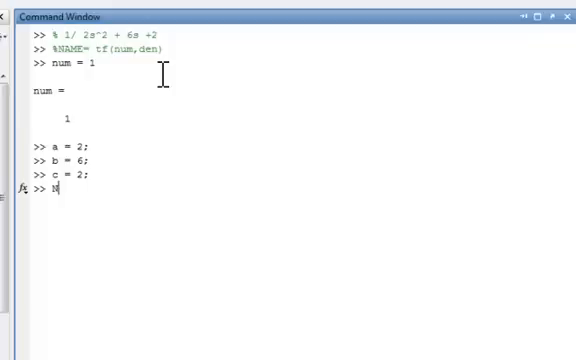
type("NAME =")
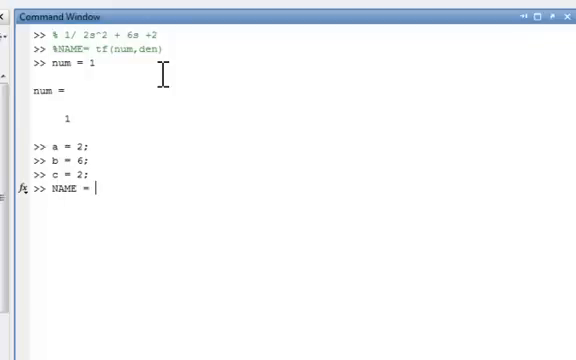
type("t")
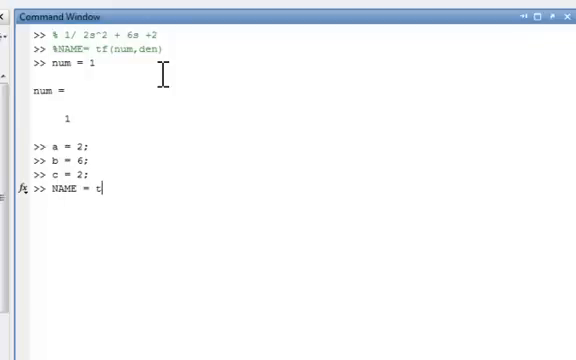
type("f(")
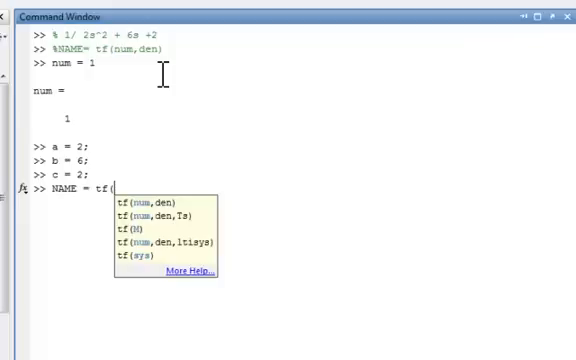
type("nu")
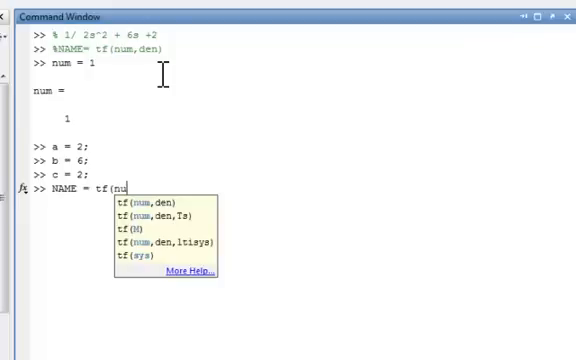
type("m")
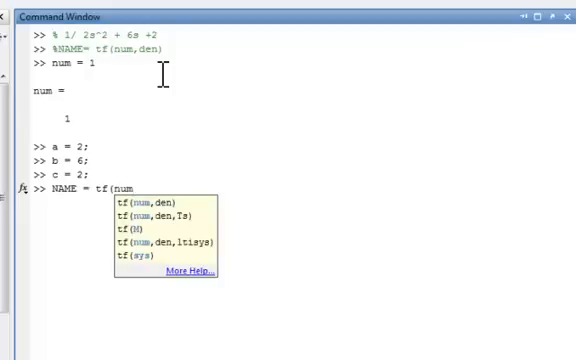
type(",")
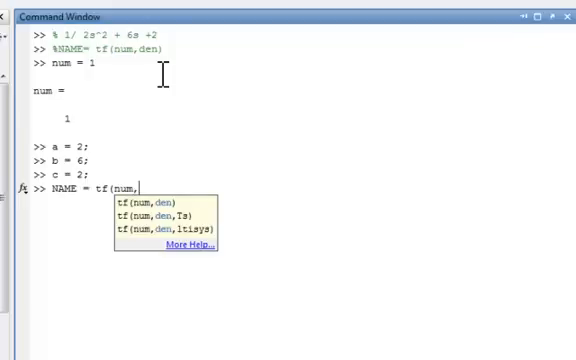
type("[a")
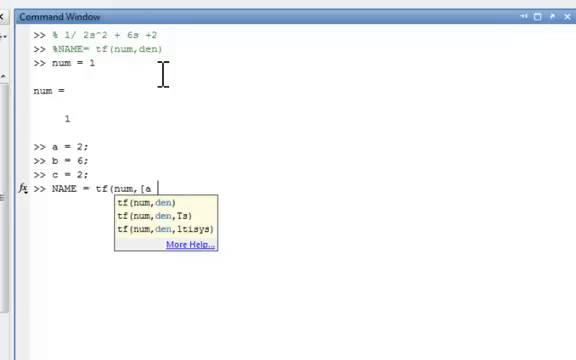
type("b c])")
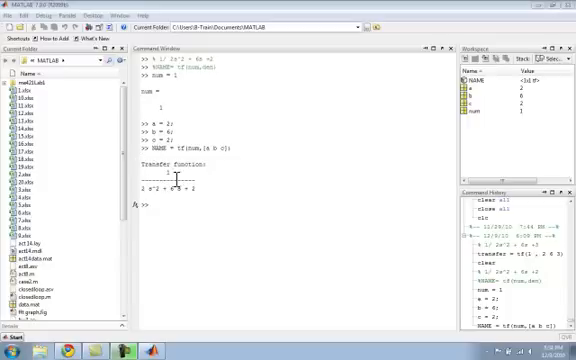
mouse_move(204, 212)
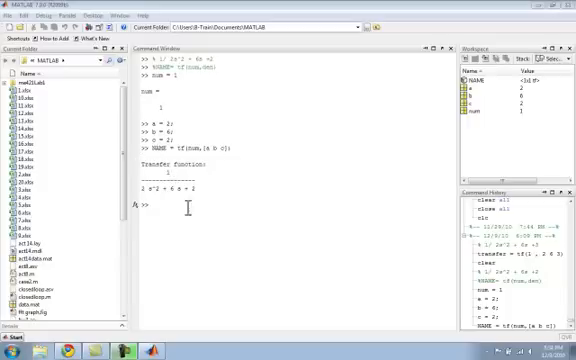
Run bode(NAME) to generate the magnitude and phase Bode diagram figure
left_click(176, 206)
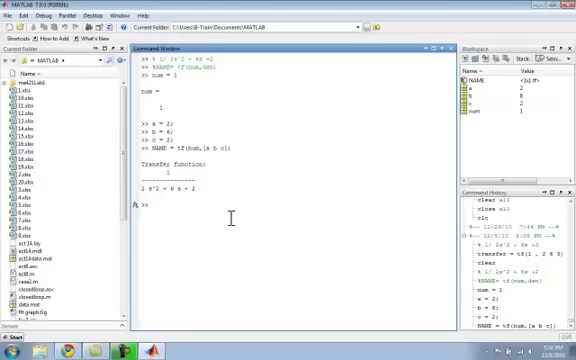
type("bode(NAME")
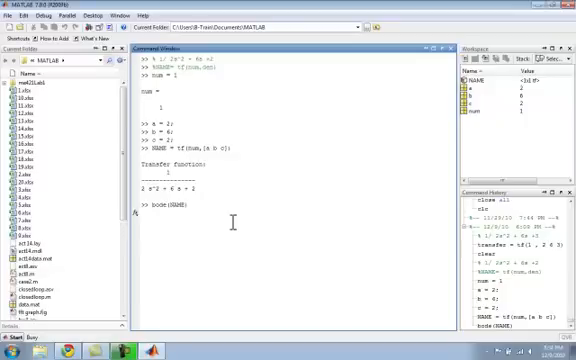
key("Return")
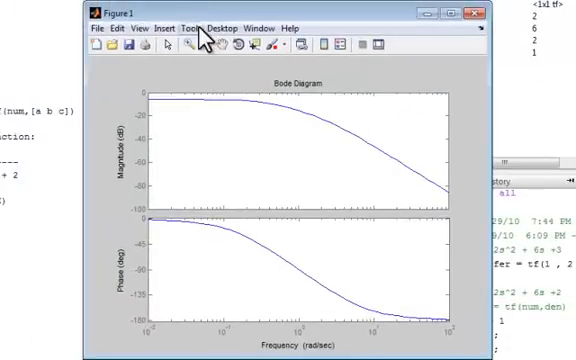
mouse_move(178, 100)
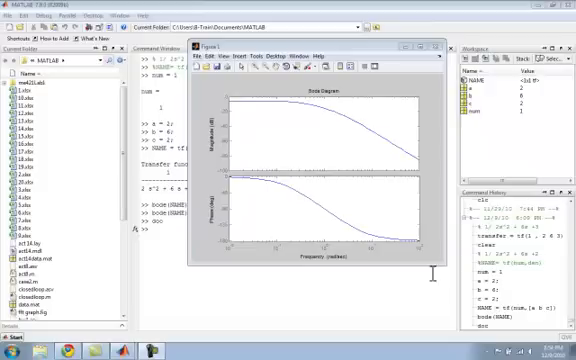
mouse_move(396, 222)
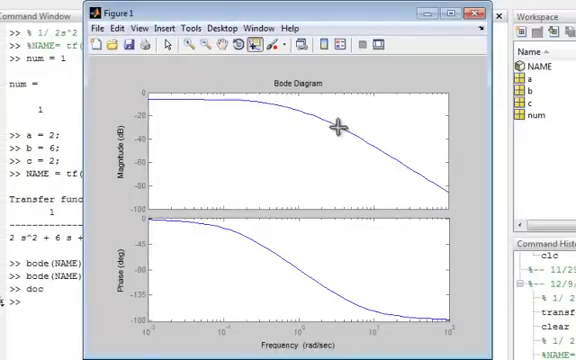
left_click(344, 128)
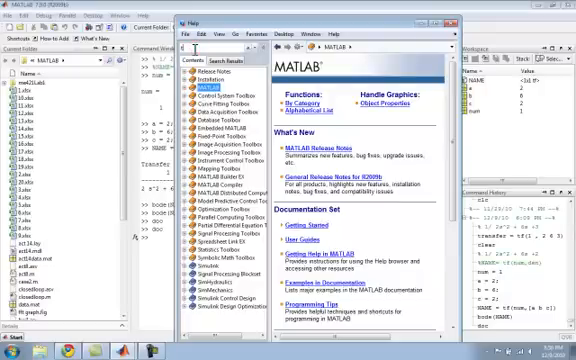
Search Help for 'transfer' and view the Transfer Fcn documentation page
type("transfer function")
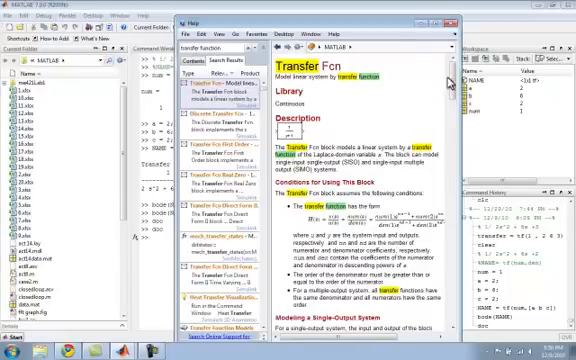
scroll("down", 3)
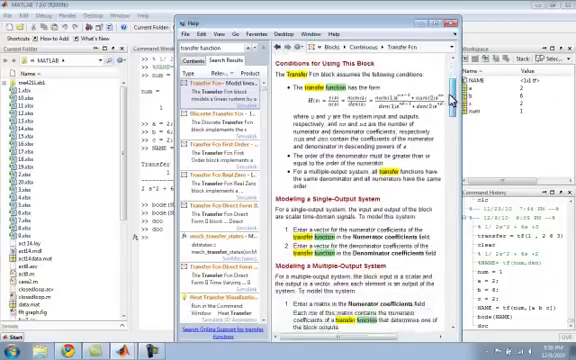